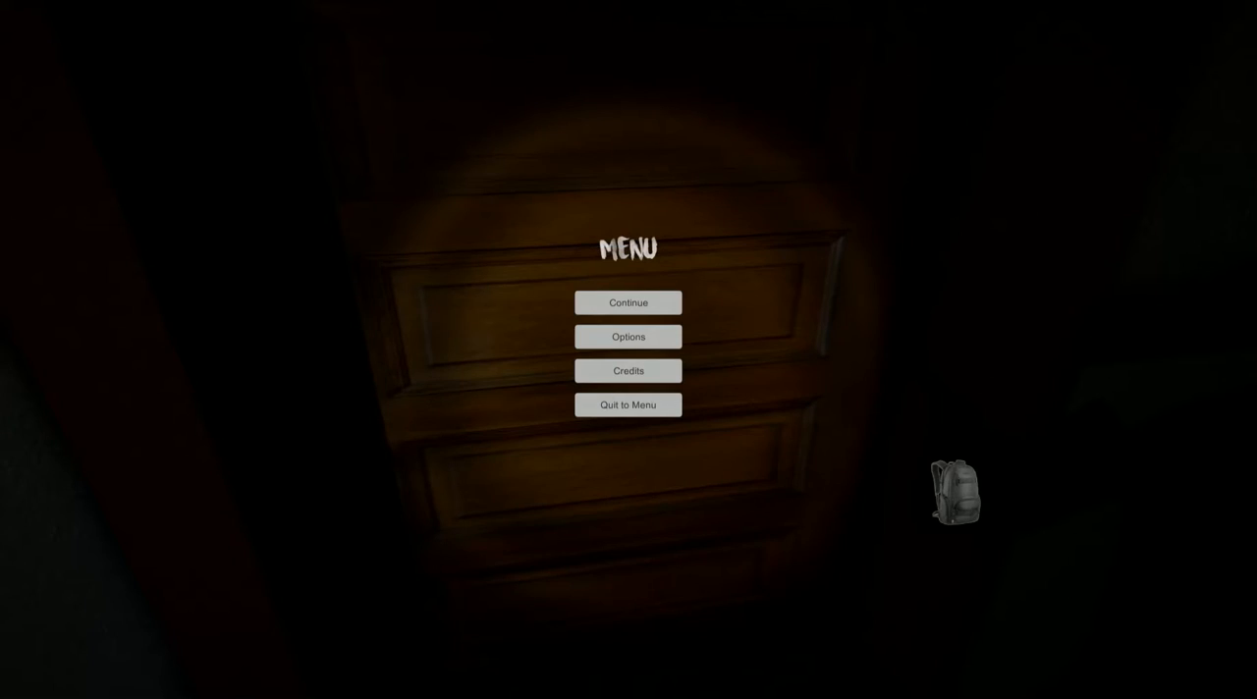
pyautogui.click(629, 302)
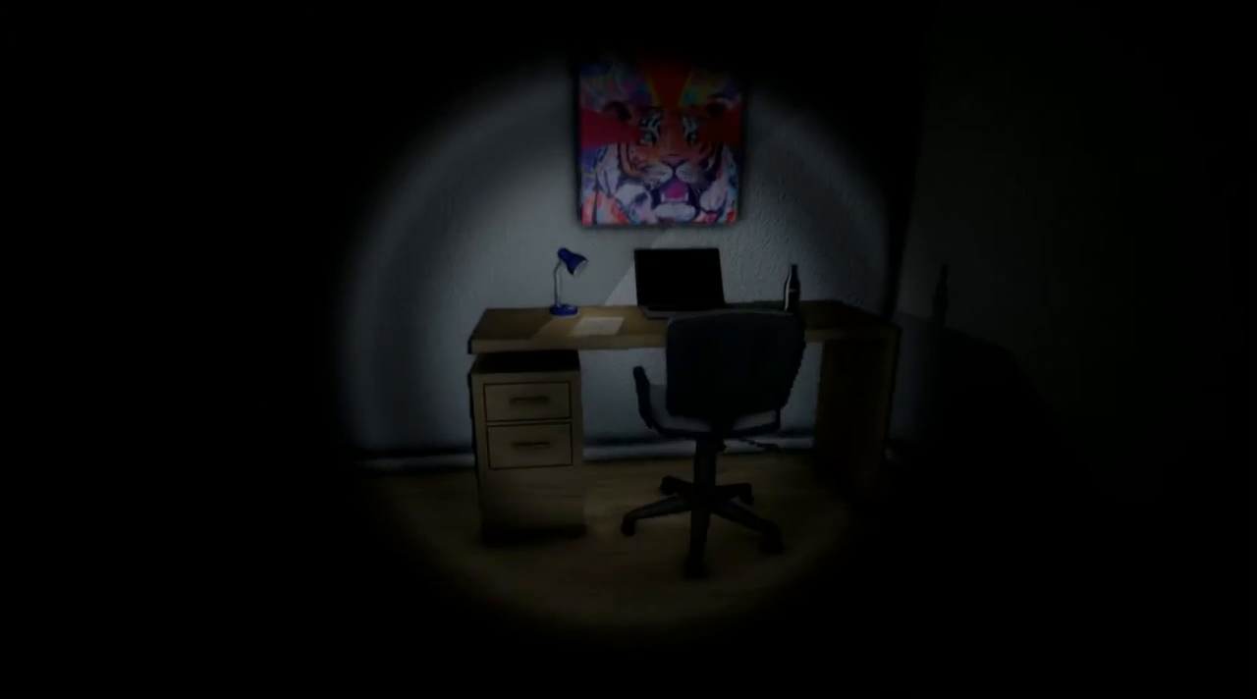
pyautogui.click(601, 318)
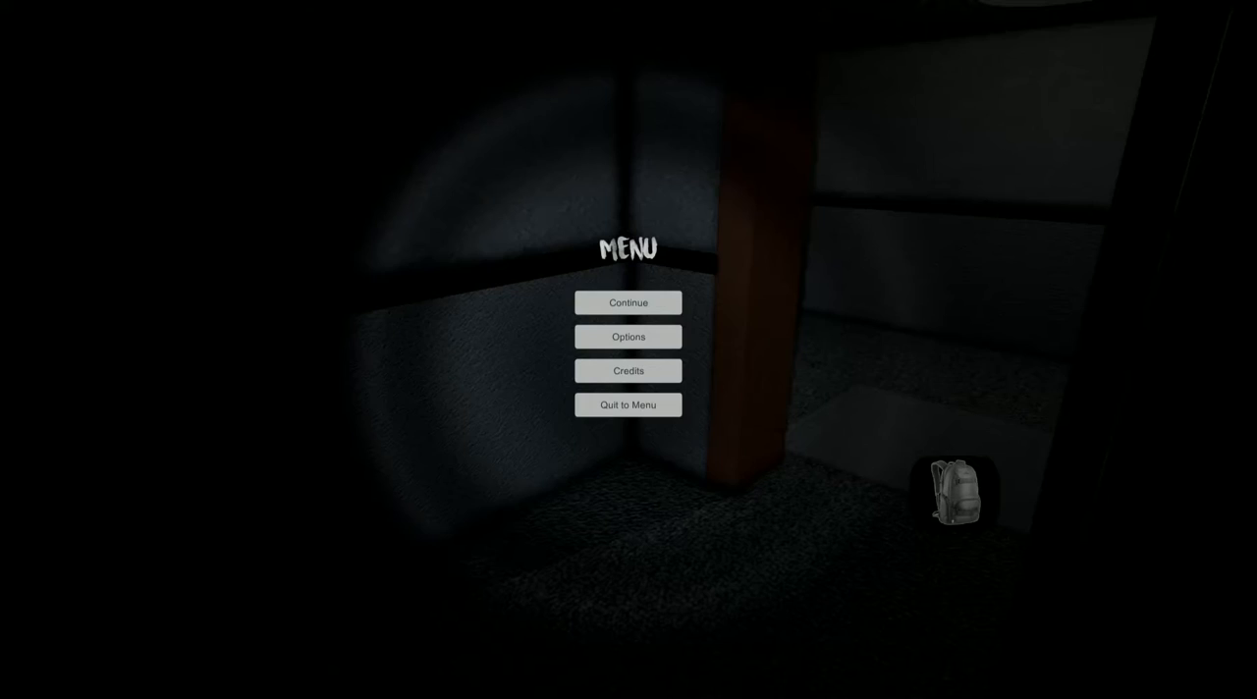
pyautogui.click(628, 303)
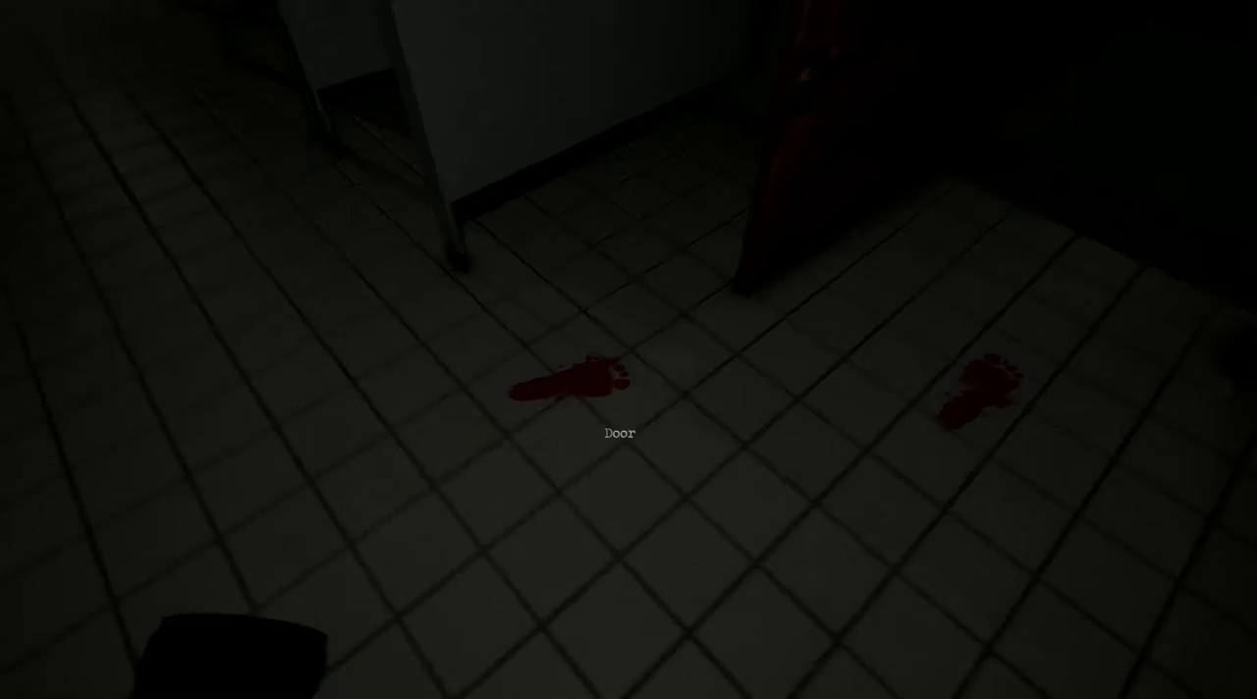
pyautogui.click(619, 432)
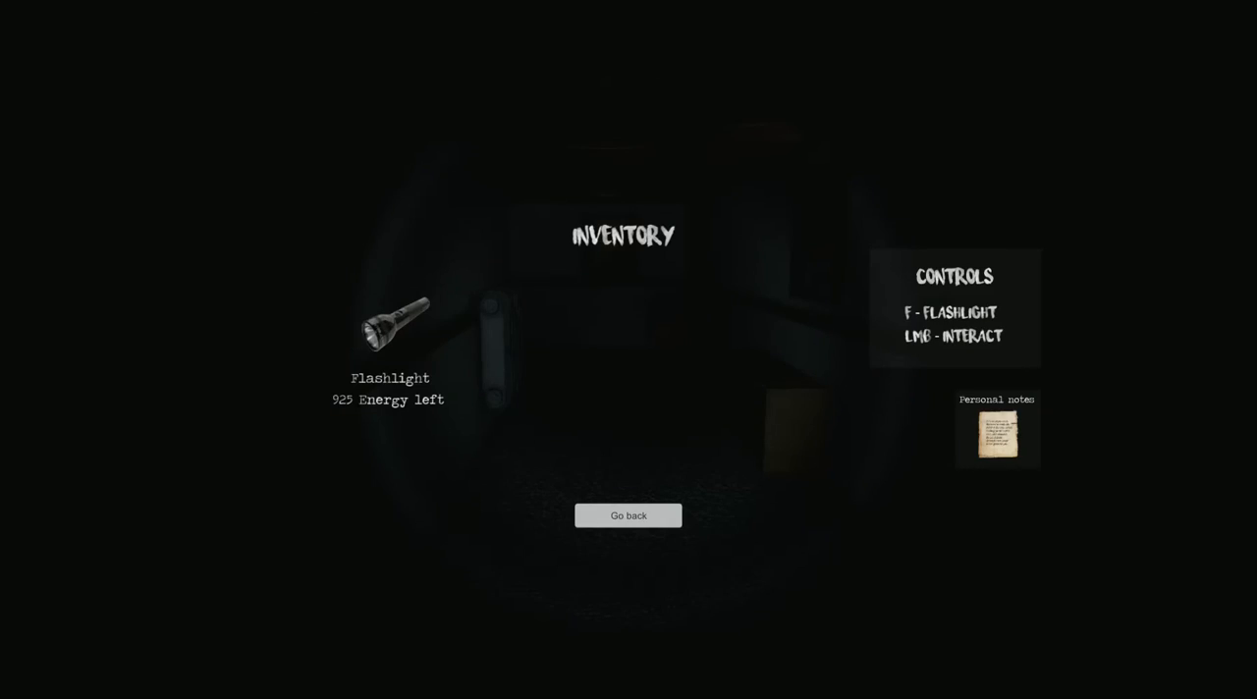
pyautogui.click(997, 432)
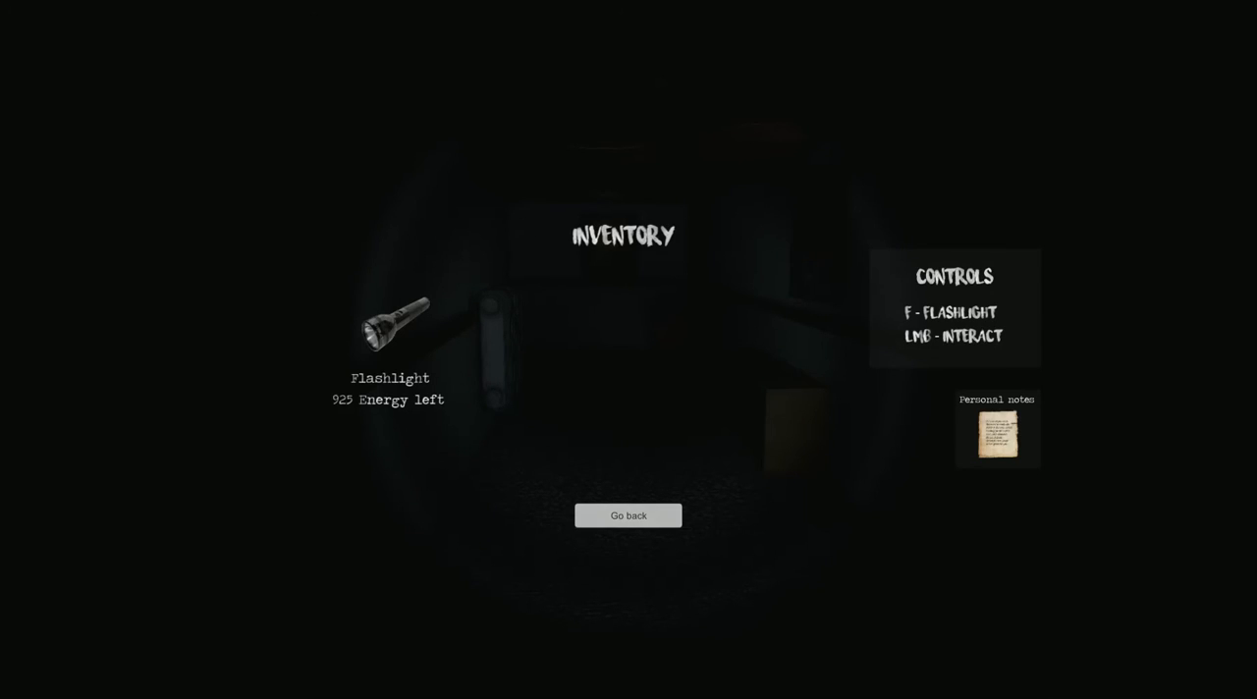
pyautogui.click(628, 515)
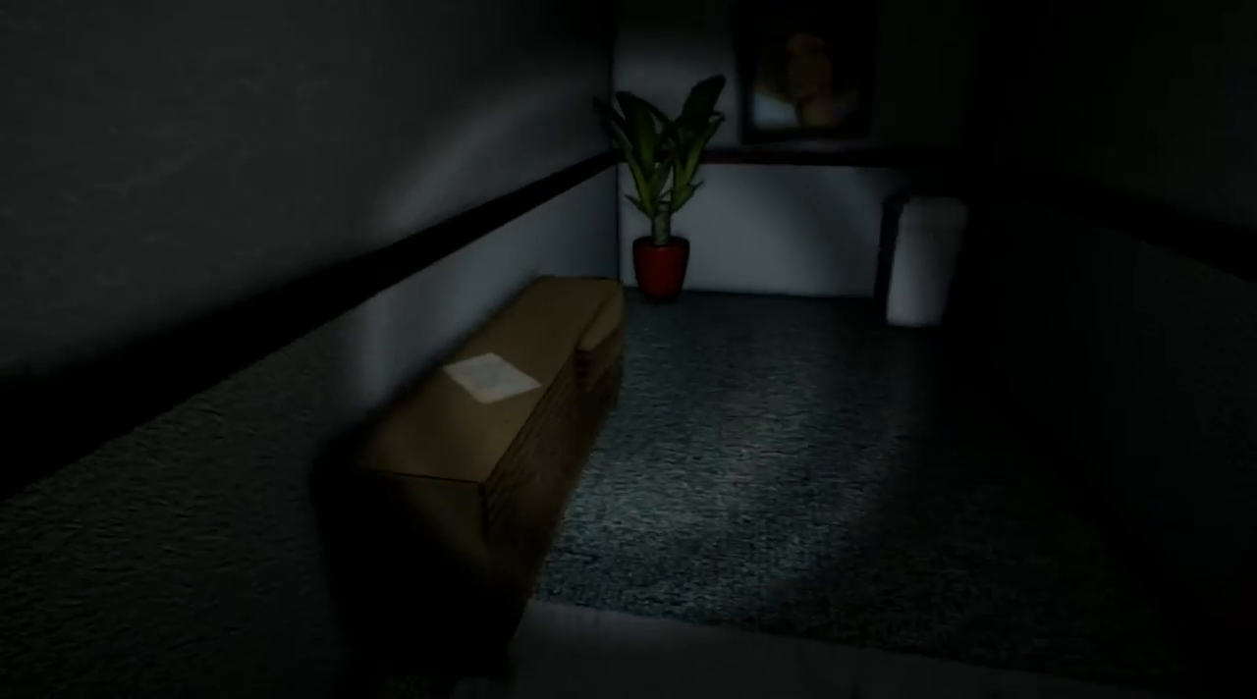
pyautogui.moveTo(628, 349)
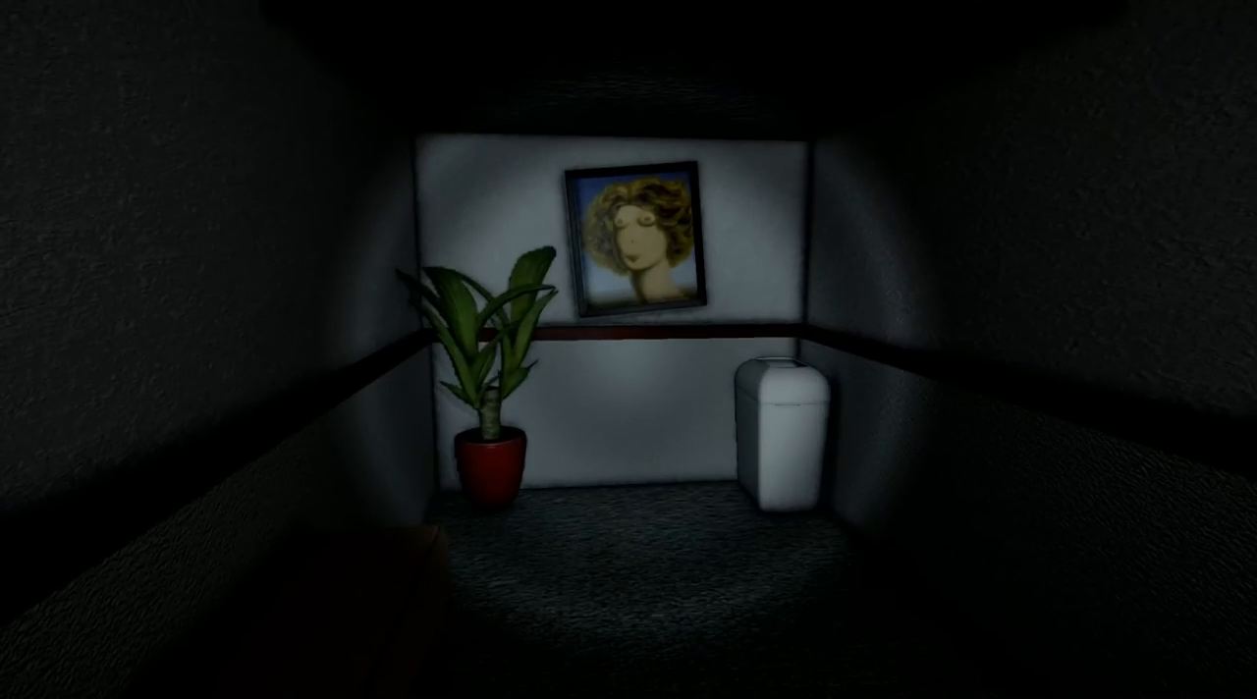